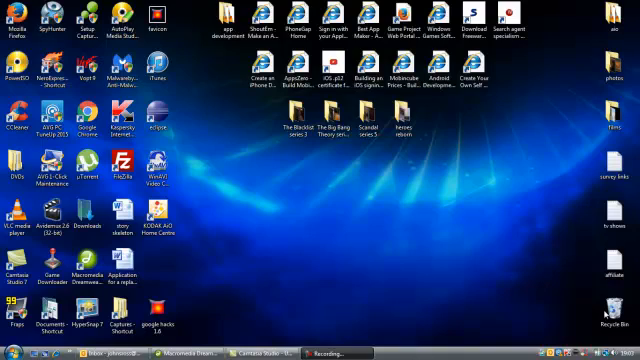
- Launch Google Chrome from the desktop to begin visiting portablefreewaregames.com
click(607, 307)
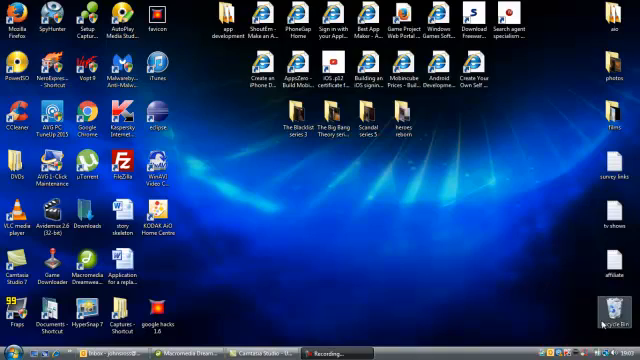
click(88, 120)
text(portablefreewaregames.com)
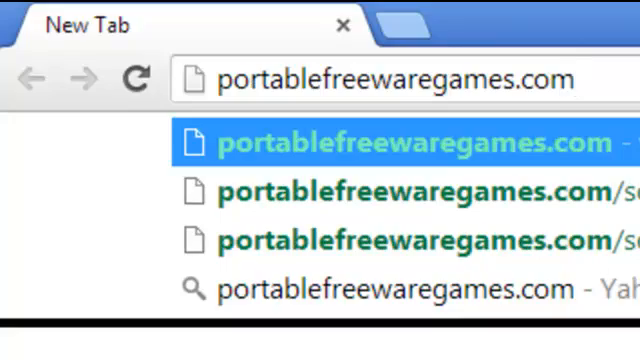
- Load portablefreewaregames.com and scroll to the Google Hacks 1.6 mediafire download link
key(Enter)
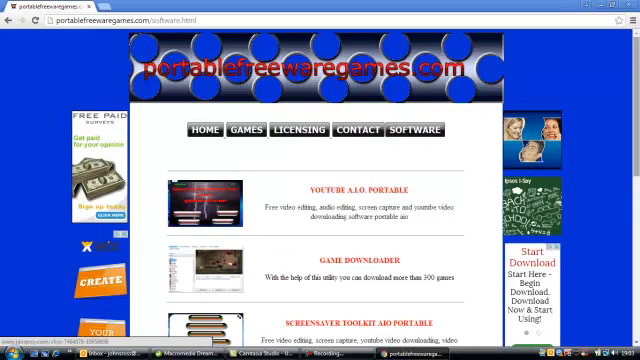
scroll(down, 3)
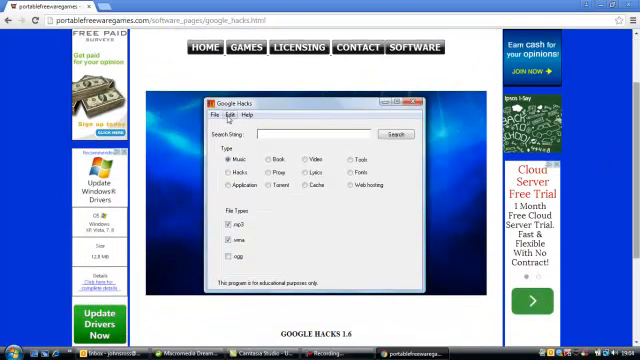
scroll(down, 3)
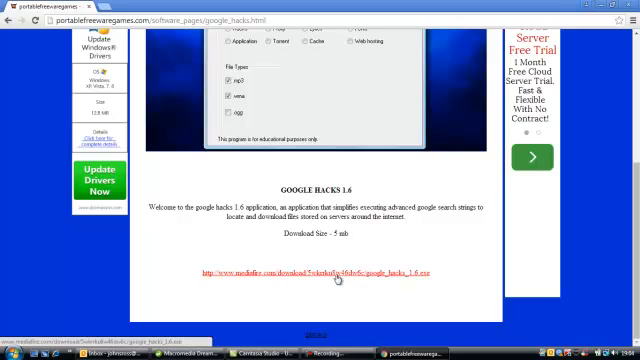
mouse_move(420, 275)
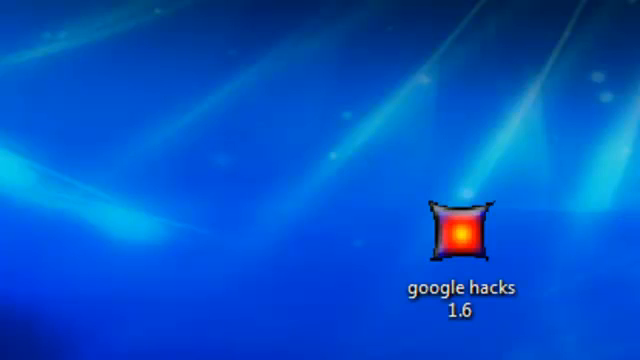
- Double-click the google hacks 1.6 desktop shortcut to start its launcher
click(460, 235)
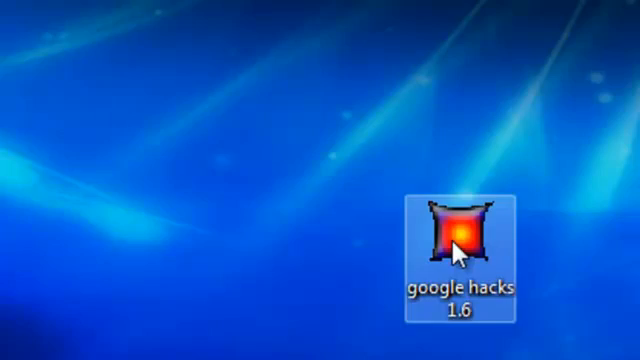
double_click(465, 233)
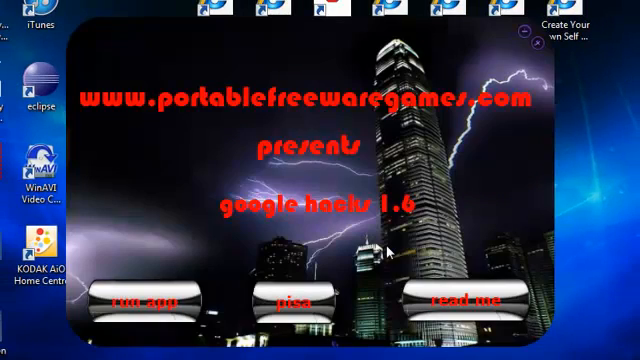
mouse_move(389, 248)
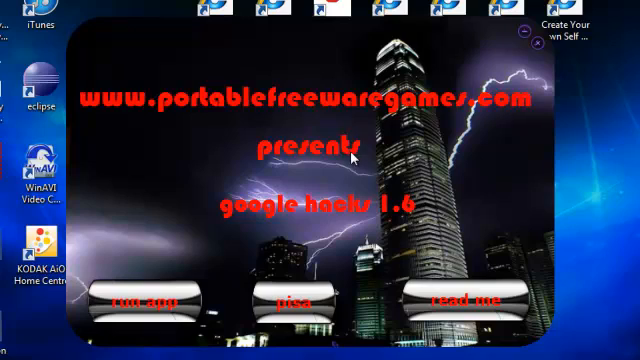
mouse_move(347, 227)
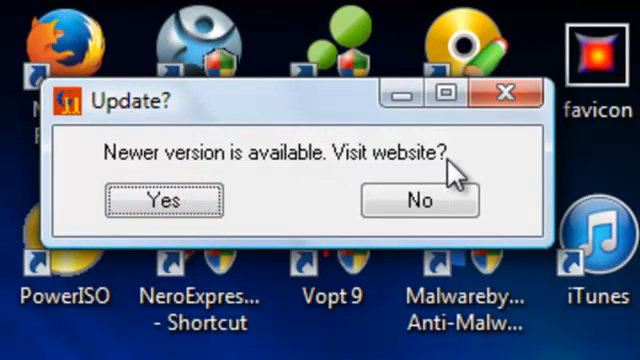
mouse_move(475, 250)
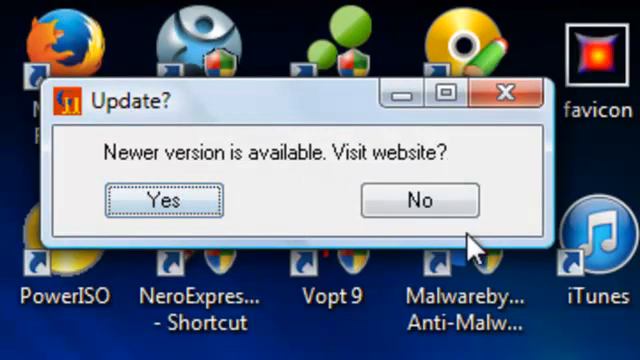
mouse_move(420, 200)
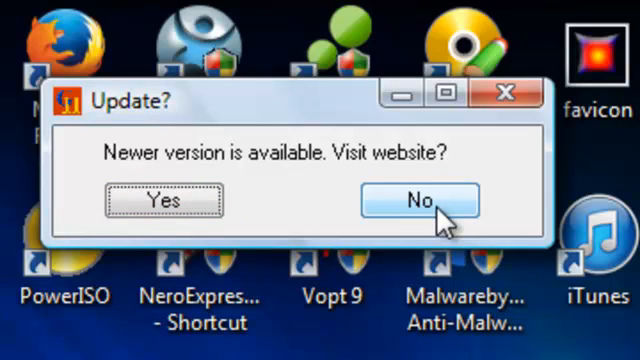
mouse_move(447, 222)
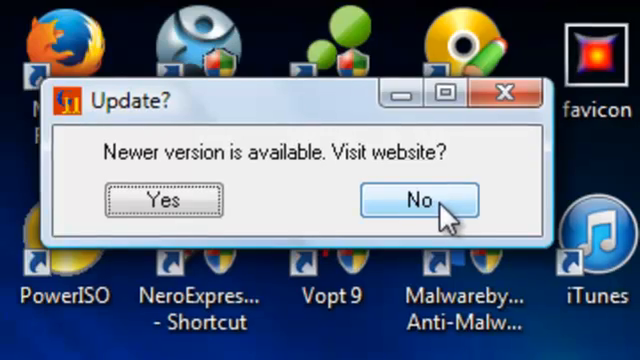
- Answer No to the 'Update?' prompt about visiting the website
click(415, 202)
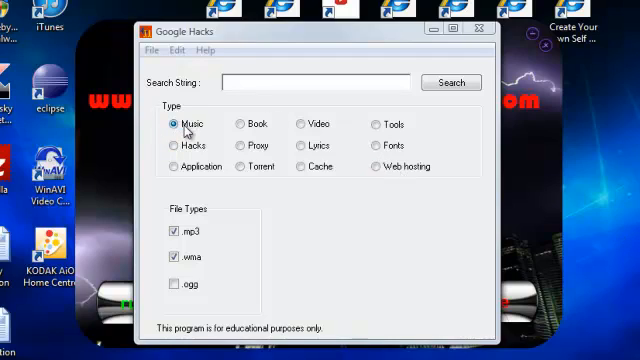
mouse_move(204, 224)
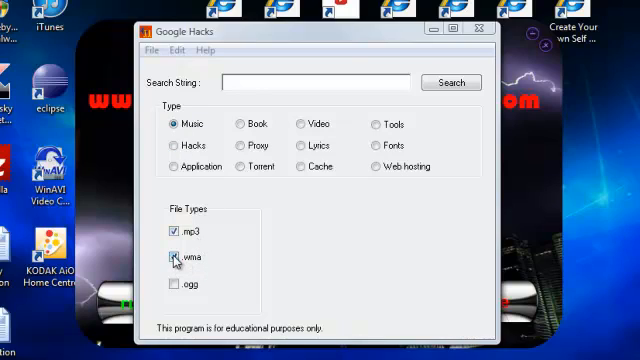
- Uncheck .wma and search Music for 'eminem' in mp3 files
click(172, 257)
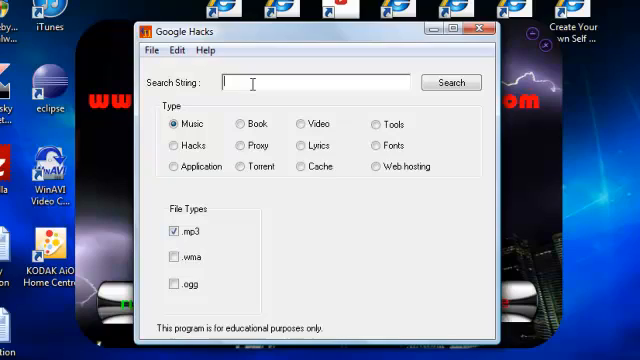
text(eminem)
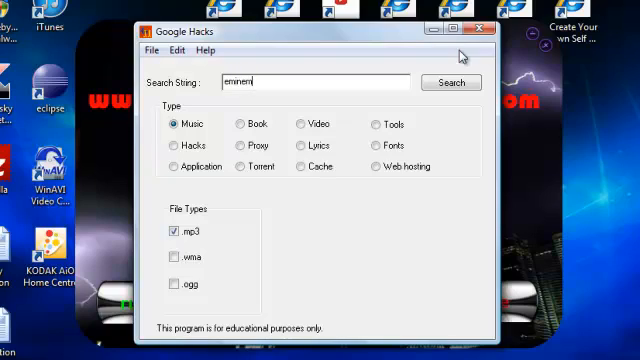
click(423, 82)
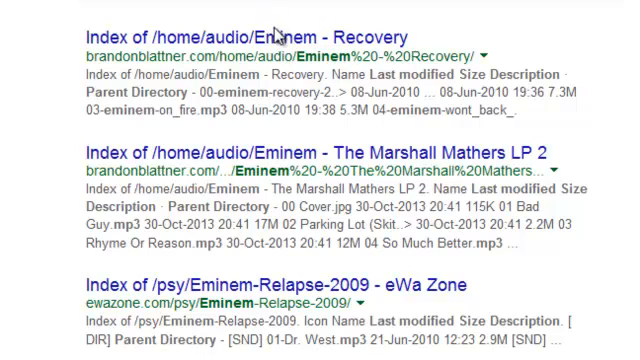
mouse_move(283, 50)
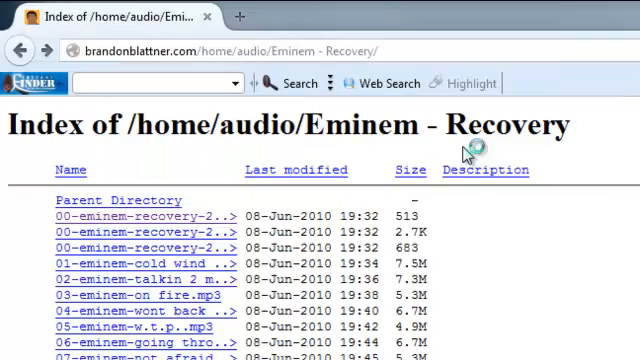
- Open the 'Index of /psy/Eminem-Relapse-2009' result and scroll through its tracks
scroll(down, 3)
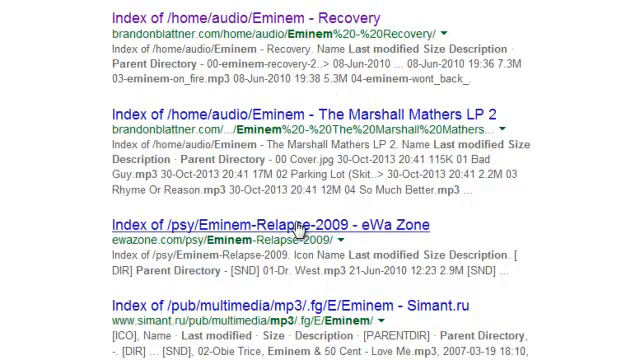
click(249, 224)
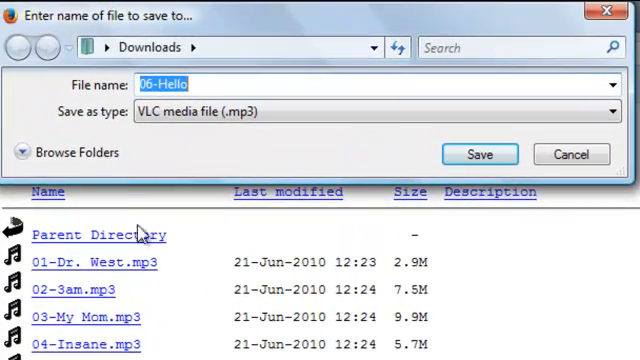
mouse_move(138, 137)
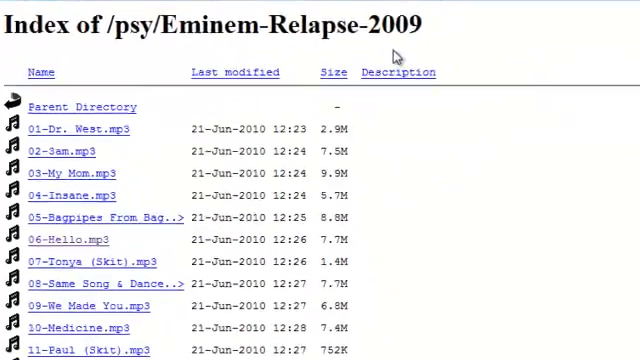
scroll(down, 3)
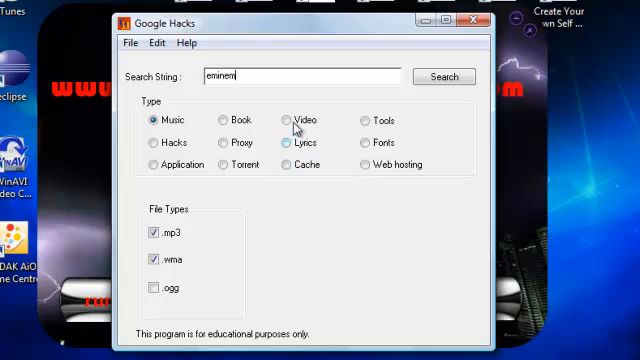
- Search Video type for 'funny' in .mpg and .avi files
click(287, 120)
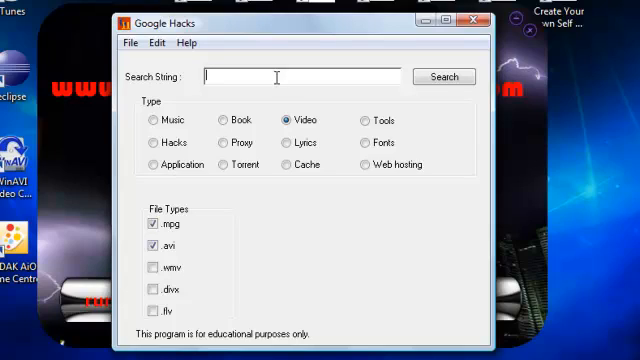
text(unn)
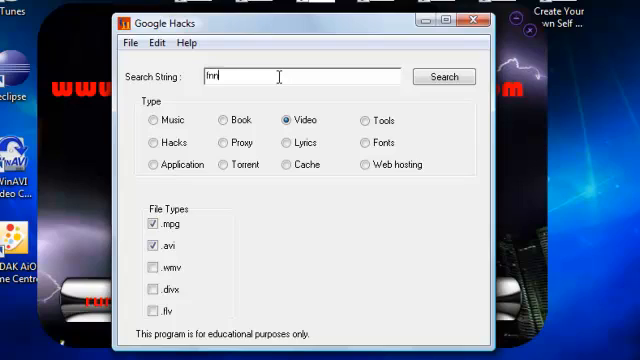
text(funny)
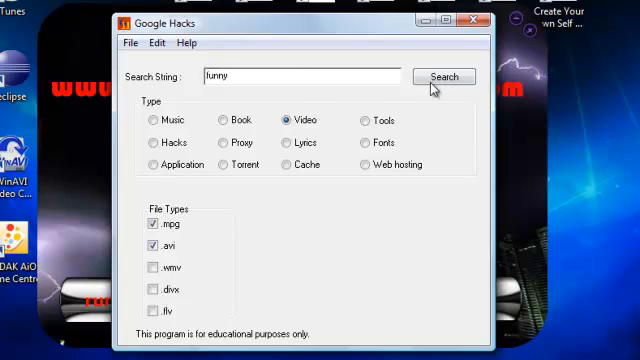
click(443, 77)
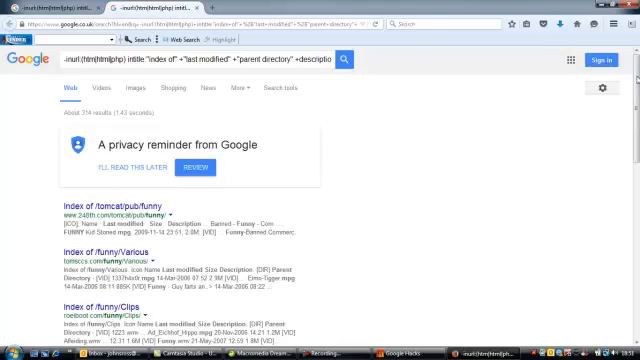
- Scroll through the intitle:"index of" results for funny video directories
scroll(down, 3)
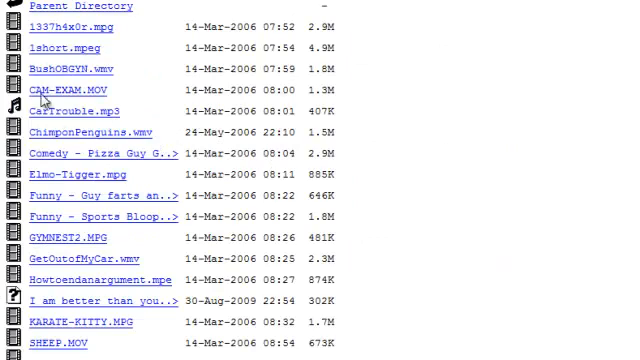
mouse_move(115, 48)
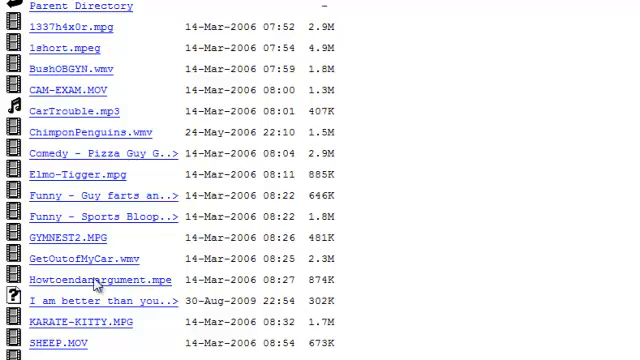
- Save the 646K video from /funny/Various to the Downloads folder via Save Link As
scroll(down, 3)
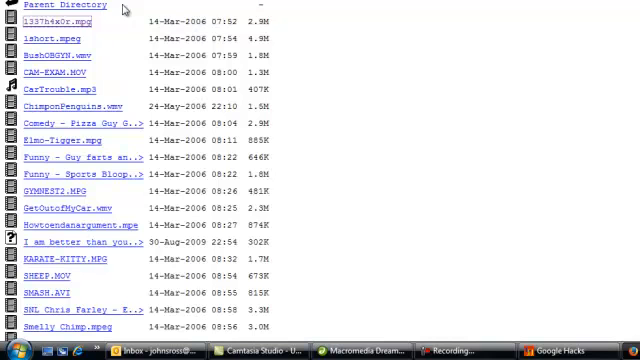
mouse_move(370, 169)
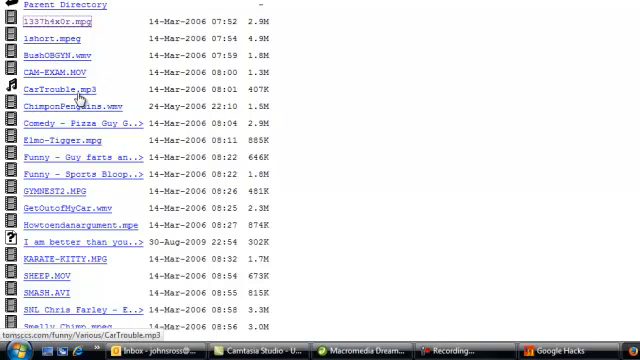
right_click(45, 89)
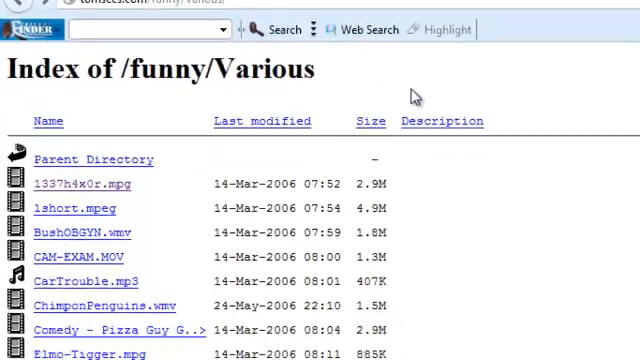
scroll(down, 3)
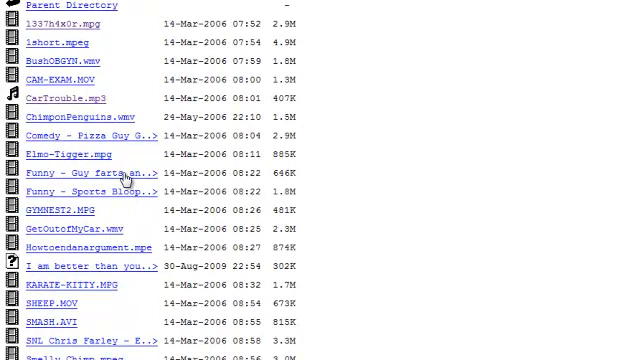
click(86, 172)
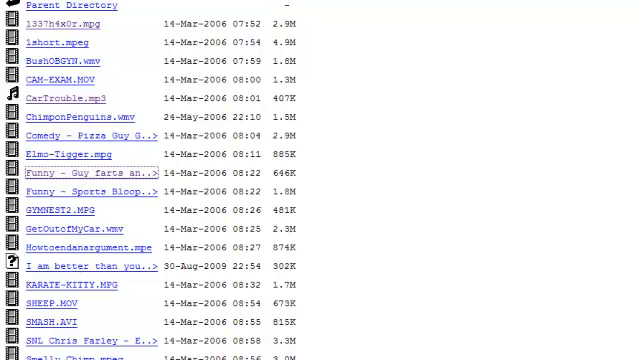
right_click(70, 177)
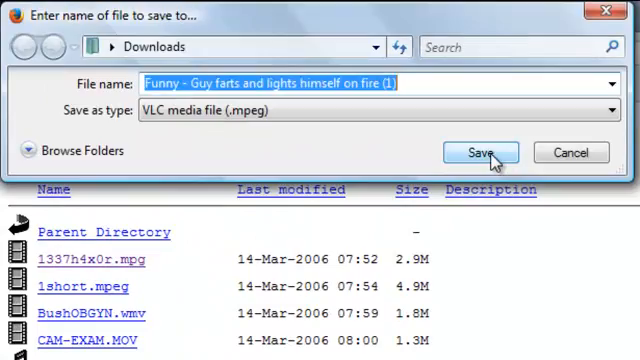
click(482, 152)
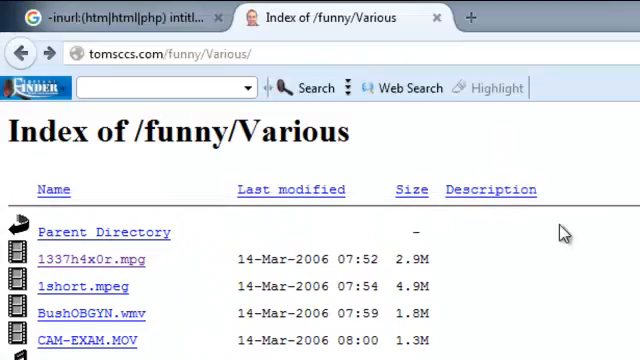
scroll(down, 3)
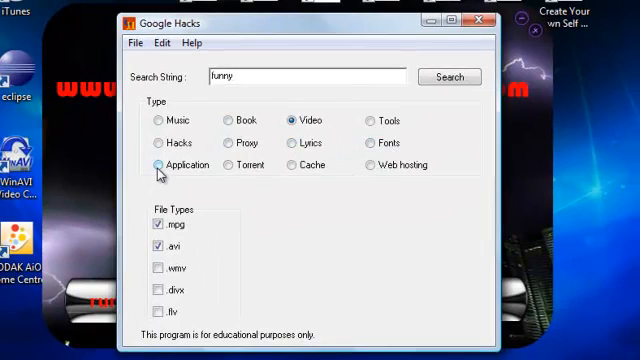
- Search Application type for 'nero' with .exe, .rar and .zip files
click(159, 165)
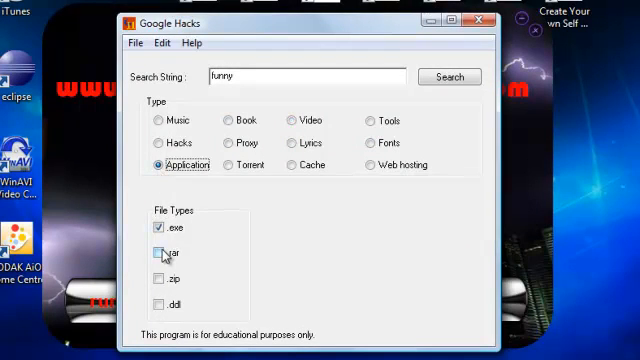
click(159, 253)
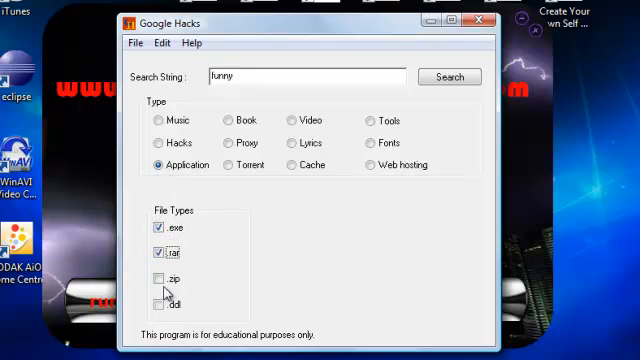
click(159, 280)
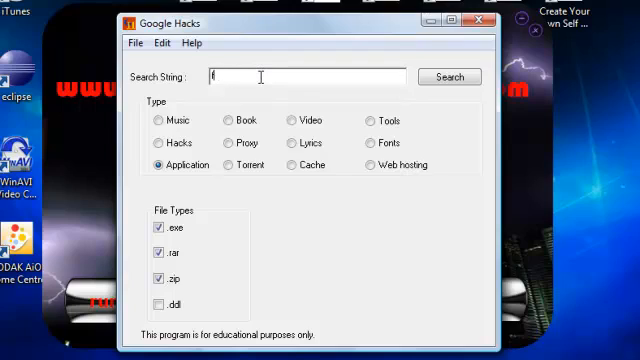
text(nero)
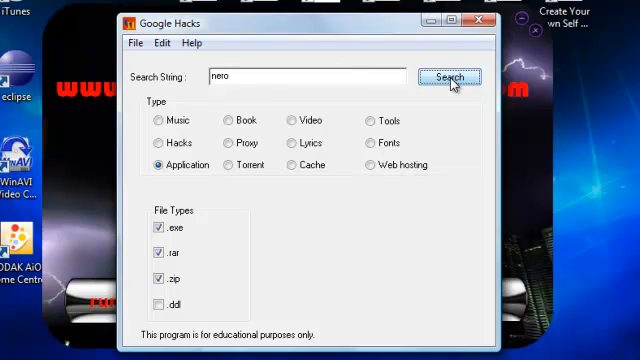
click(449, 78)
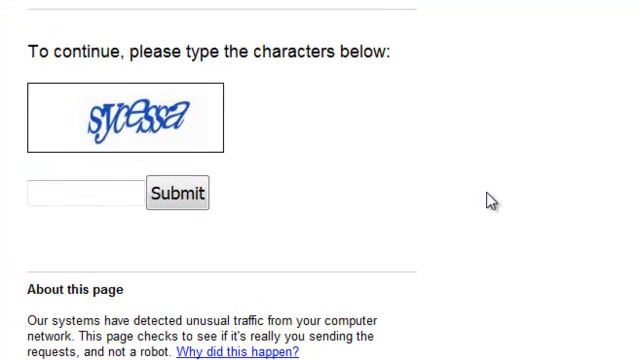
- Enter the CAPTCHA characters 'sycess' and submit the verification
click(75, 192)
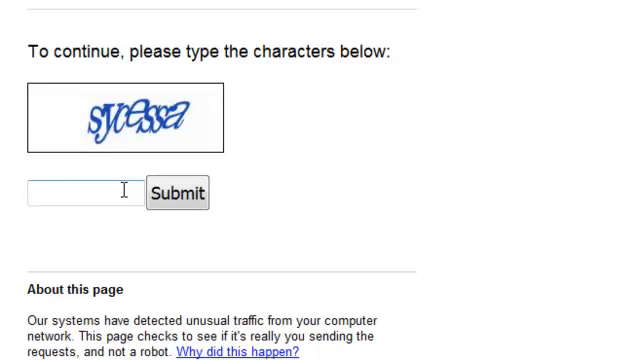
text(sy)
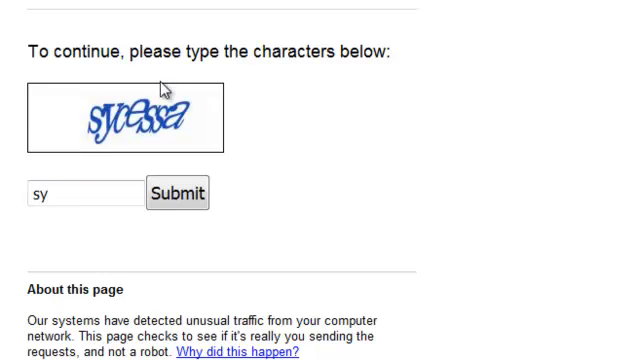
text(cessa)
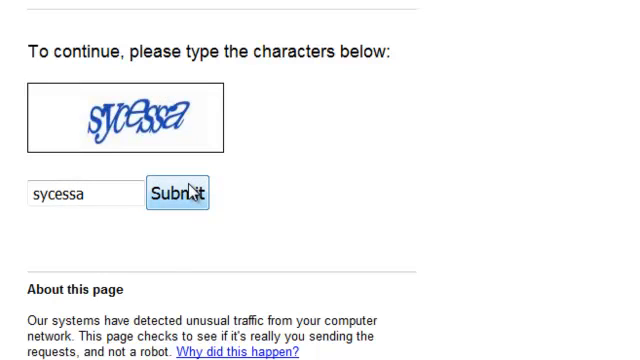
click(177, 193)
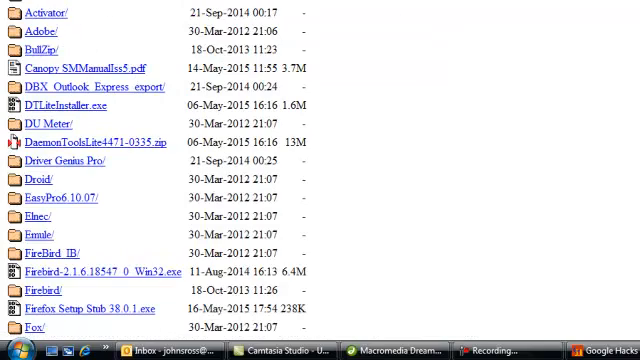
- Scroll the Index of /ftp/Software listing and open the Nero/ folder containing nero12.5.exe
scroll(down, 3)
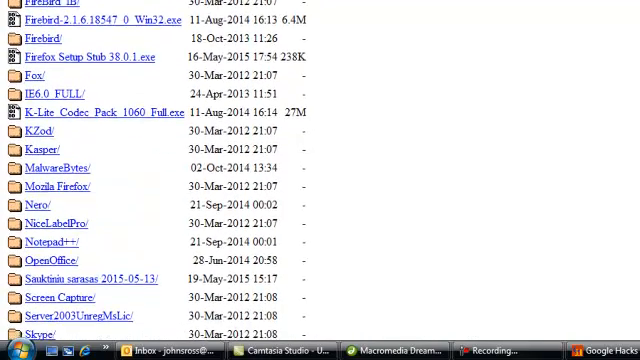
scroll(down, 3)
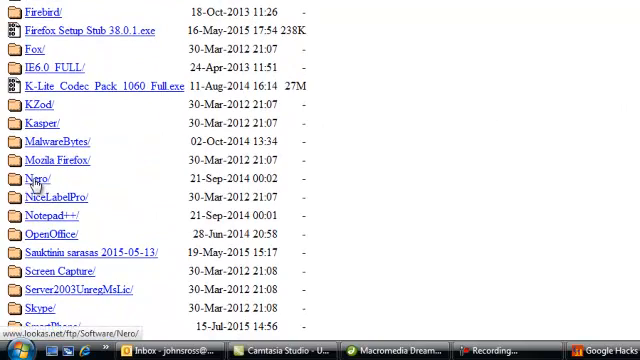
click(31, 178)
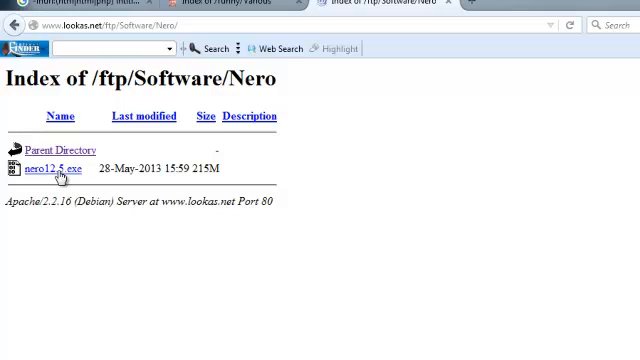
mouse_move(185, 182)
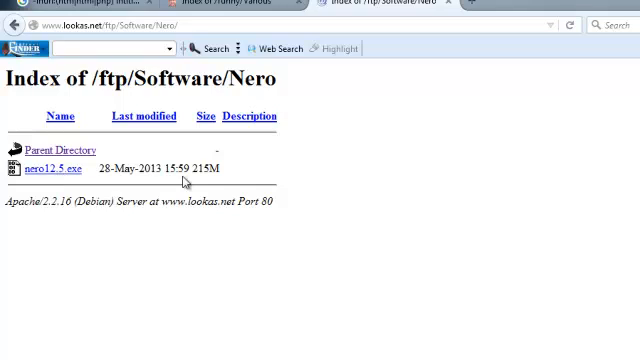
mouse_move(274, 103)
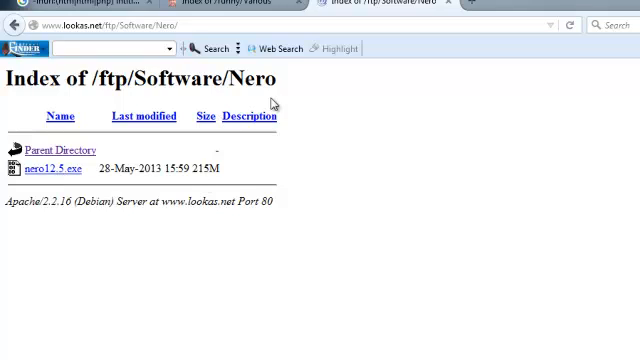
click(235, 6)
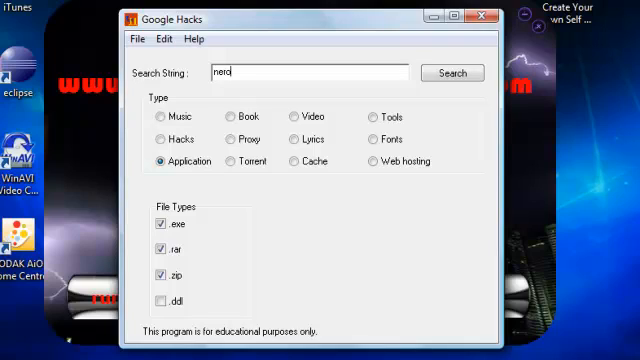
- Type 'nero' into the Google Hacks Search String box for an application search
text(nero)
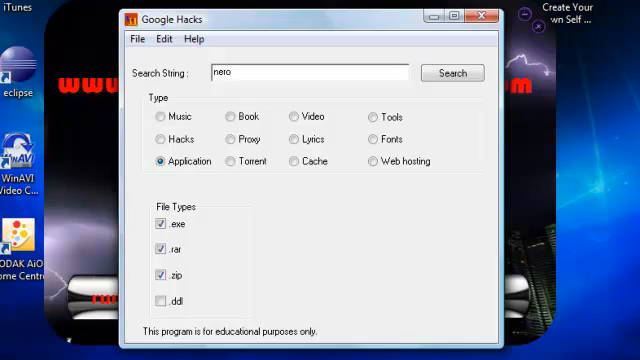